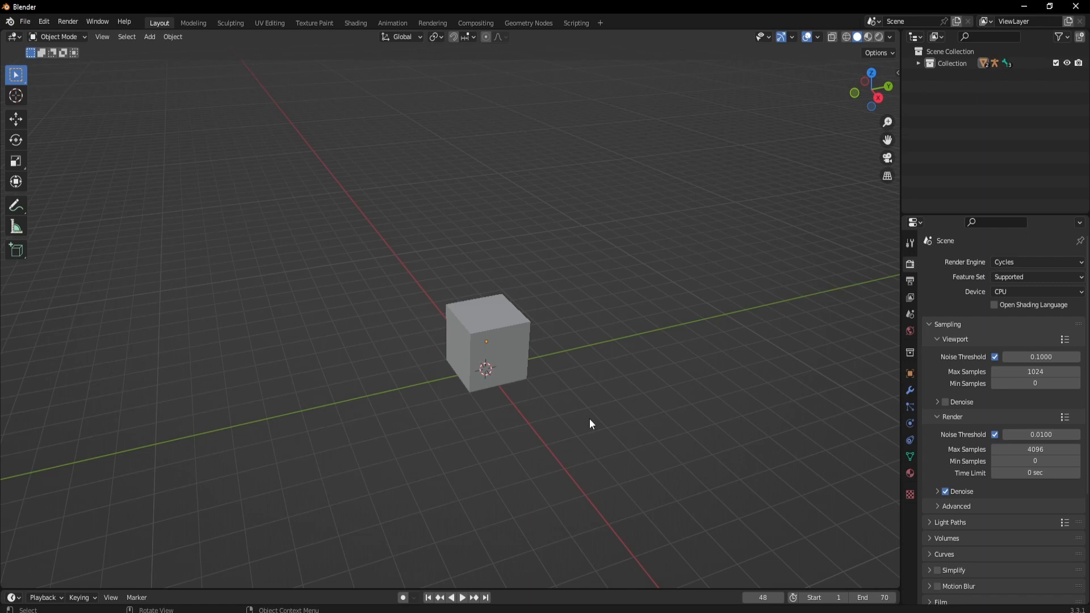
mouse_move(608, 339)
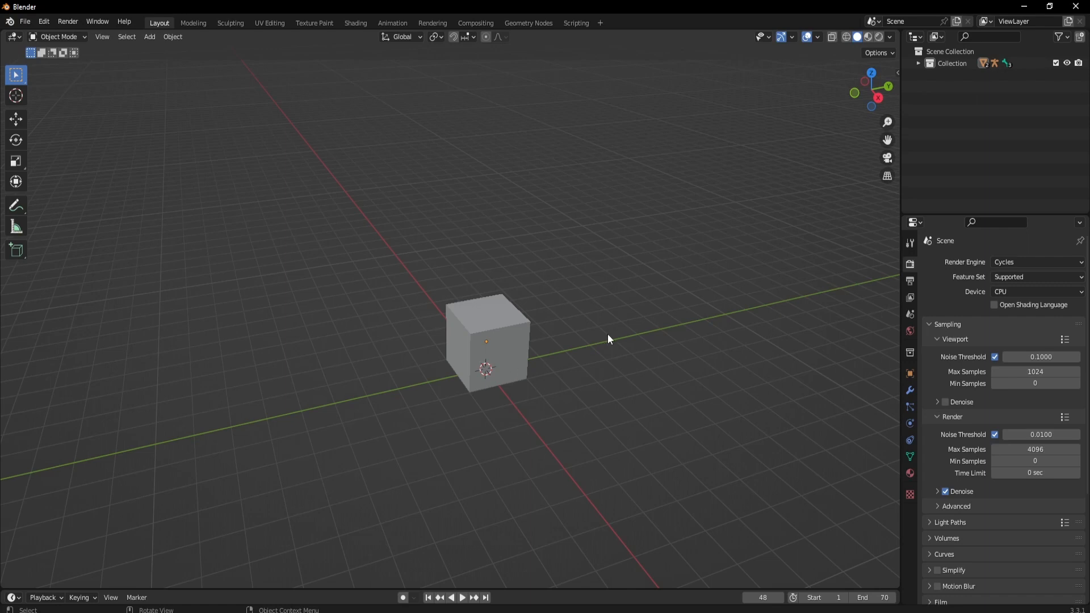
mouse_move(608, 340)
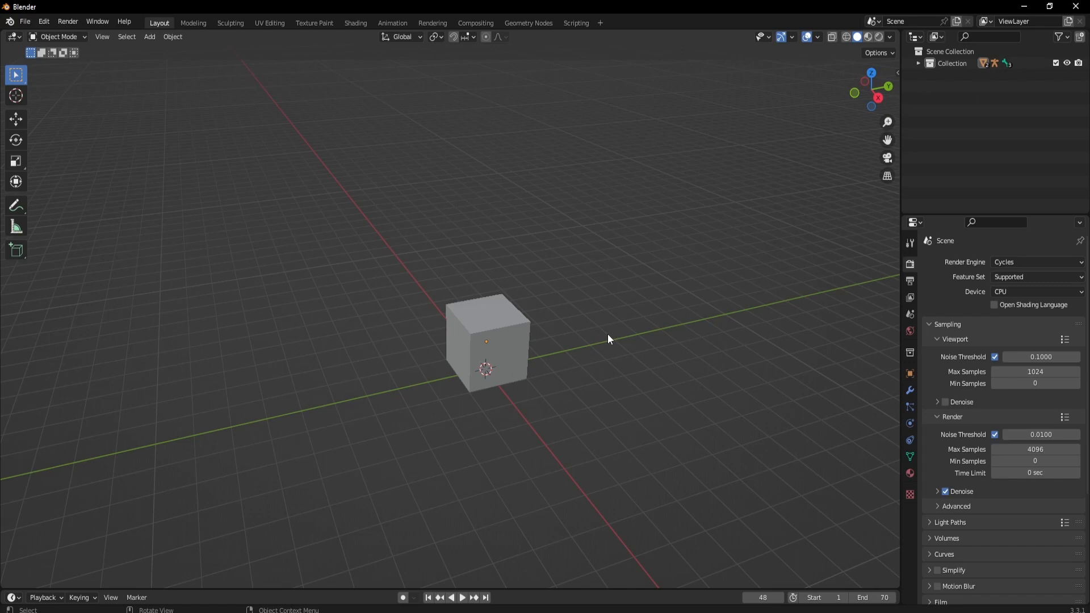
mouse_move(526, 335)
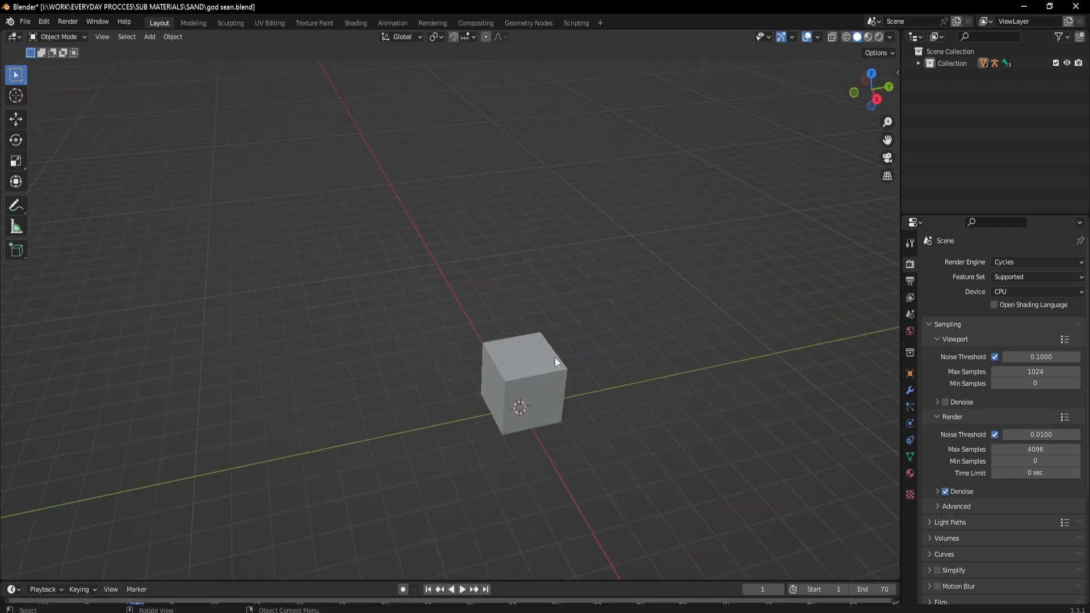
Step: Select the cube in the opened bridge scene
click(525, 378)
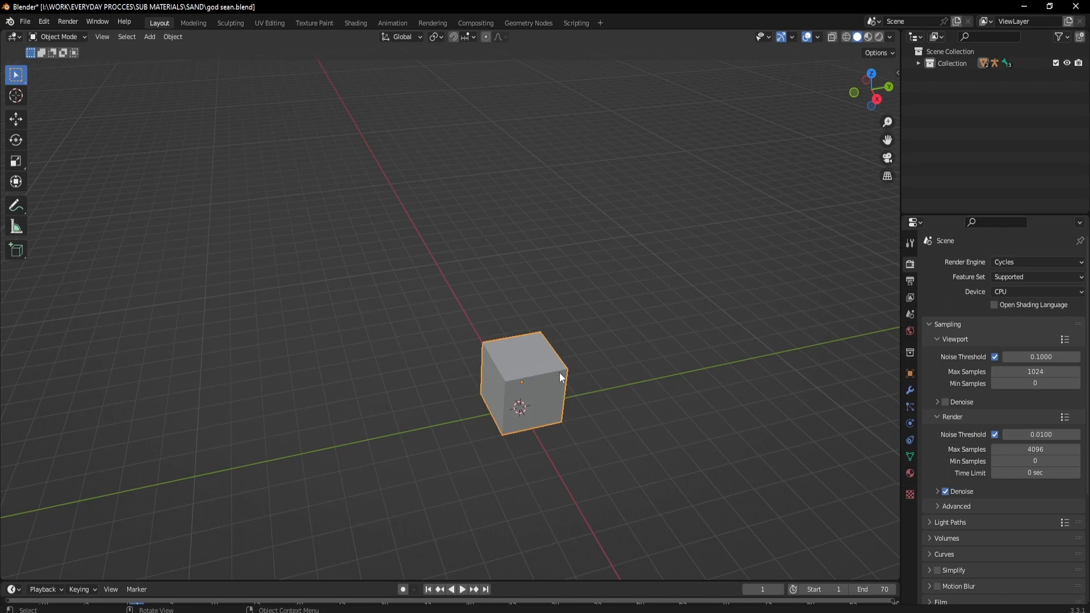
click(462, 588)
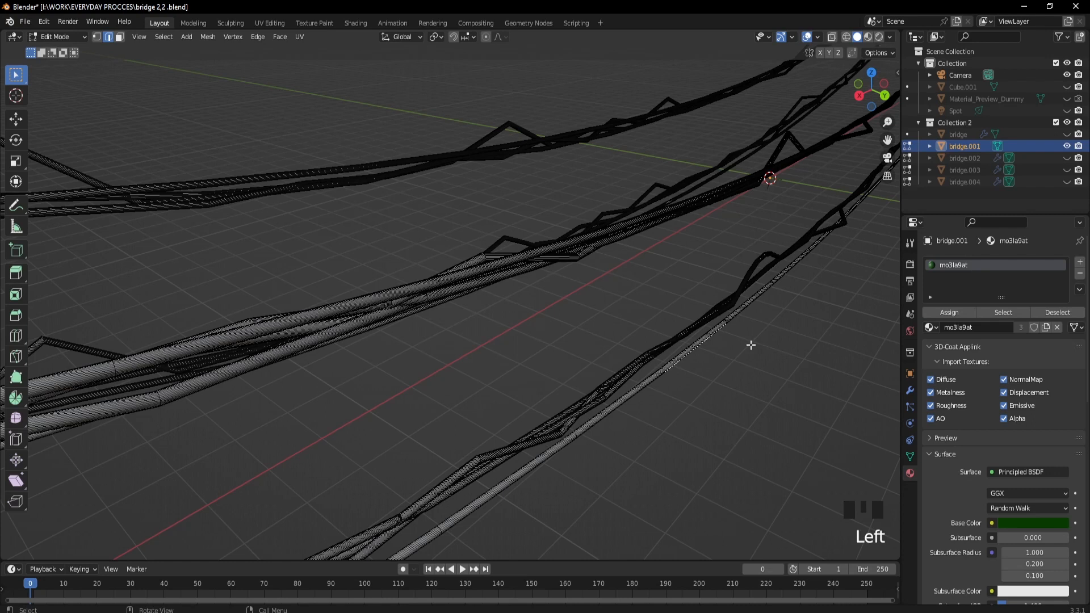
mouse_move(474, 357)
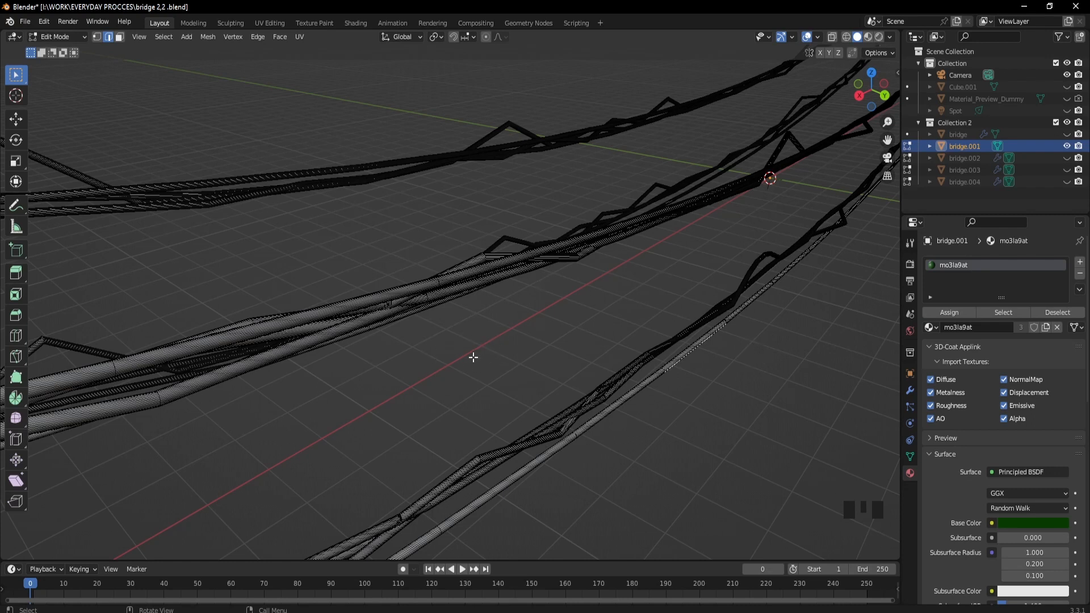
Step: Separate the selected rail edge loops into a new object, bridge.005
drag(473, 357, 442, 346)
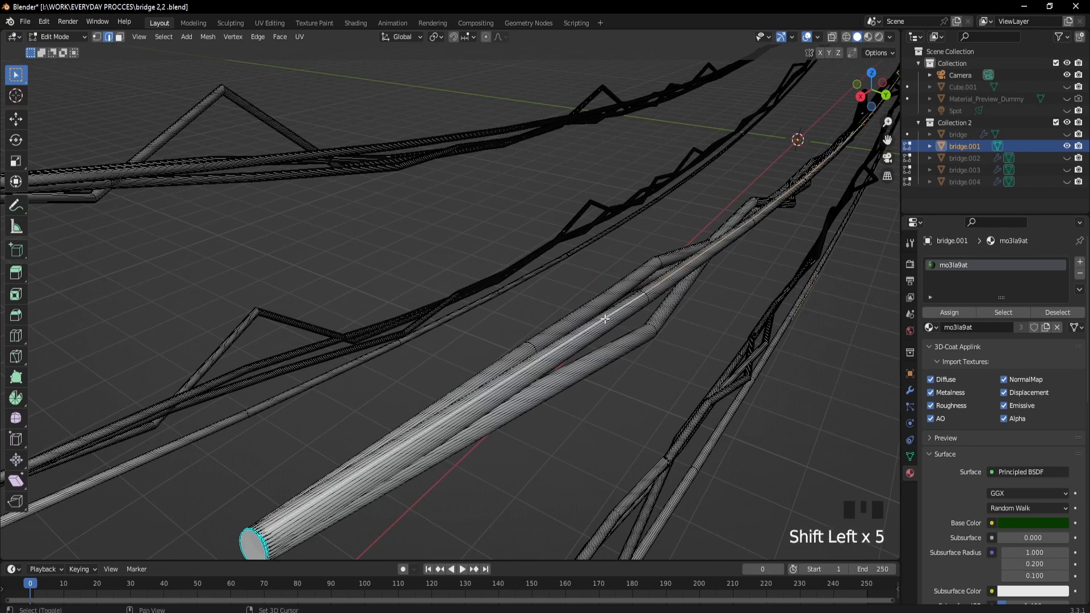
key(P)
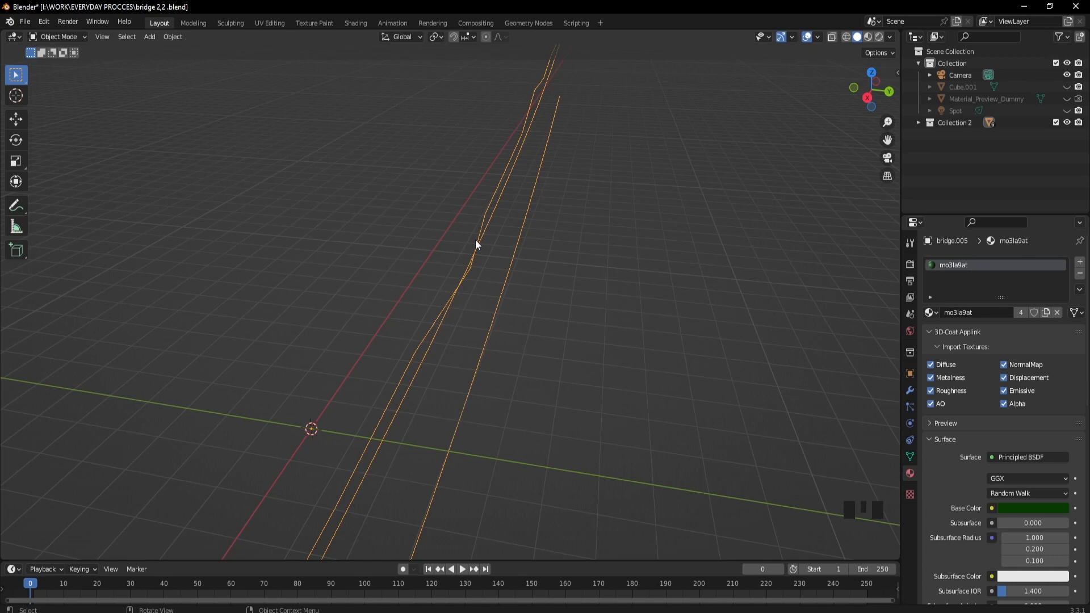
Step: Convert bridge.005 to a curve and enter curve Edit Mode
right_click(476, 244)
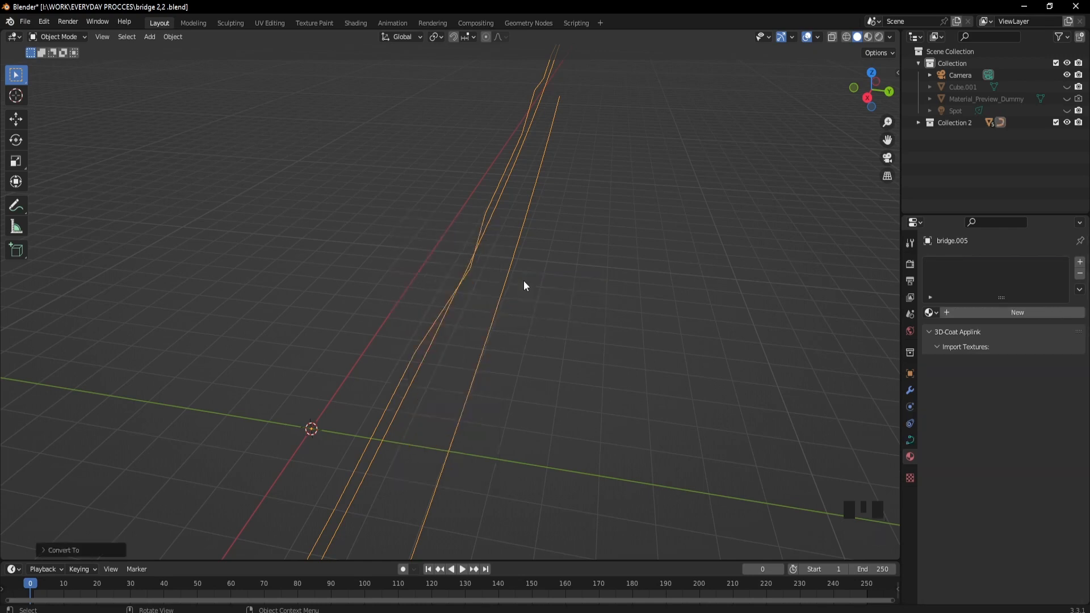
key(Tab)
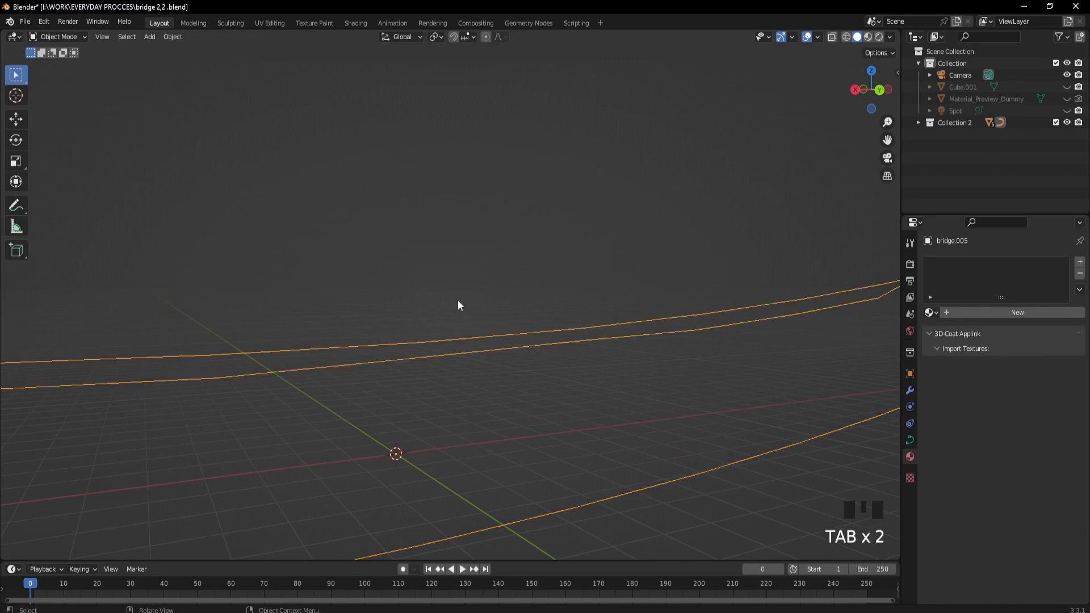
key(Tab)
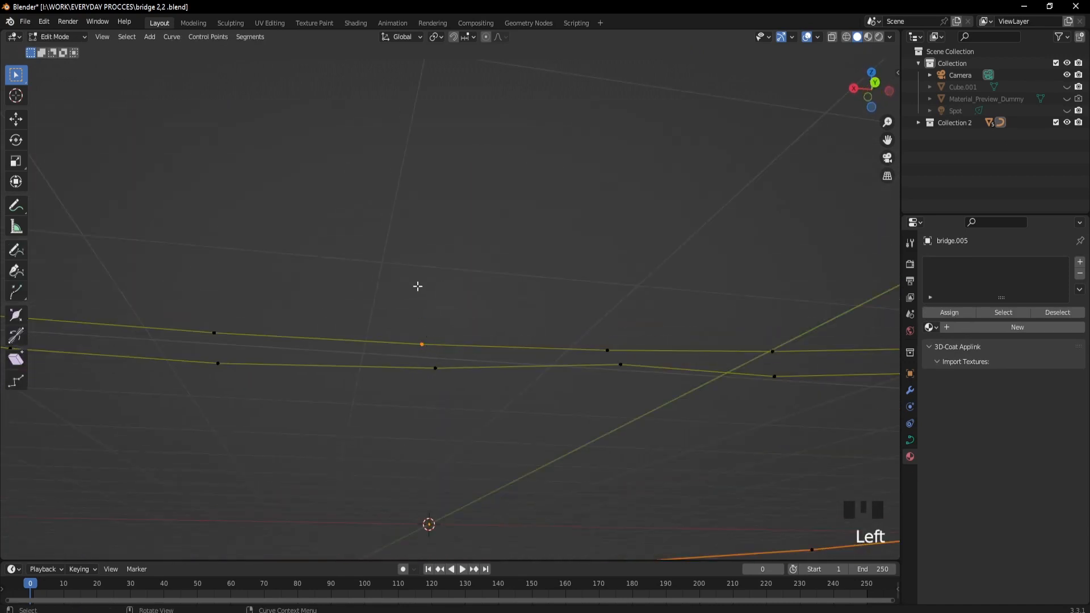
Step: Orbit the view along the bridge.005 curve rails
drag(417, 286, 736, 341)
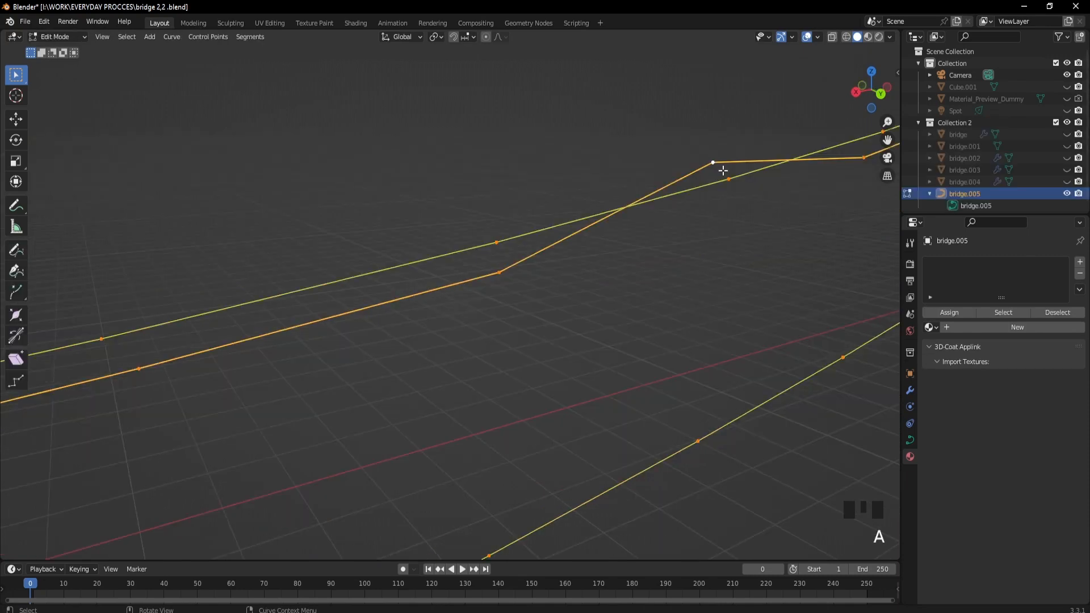
Step: Set the selected bridge.005 curve points' spline type to Bezier
right_click(722, 171)
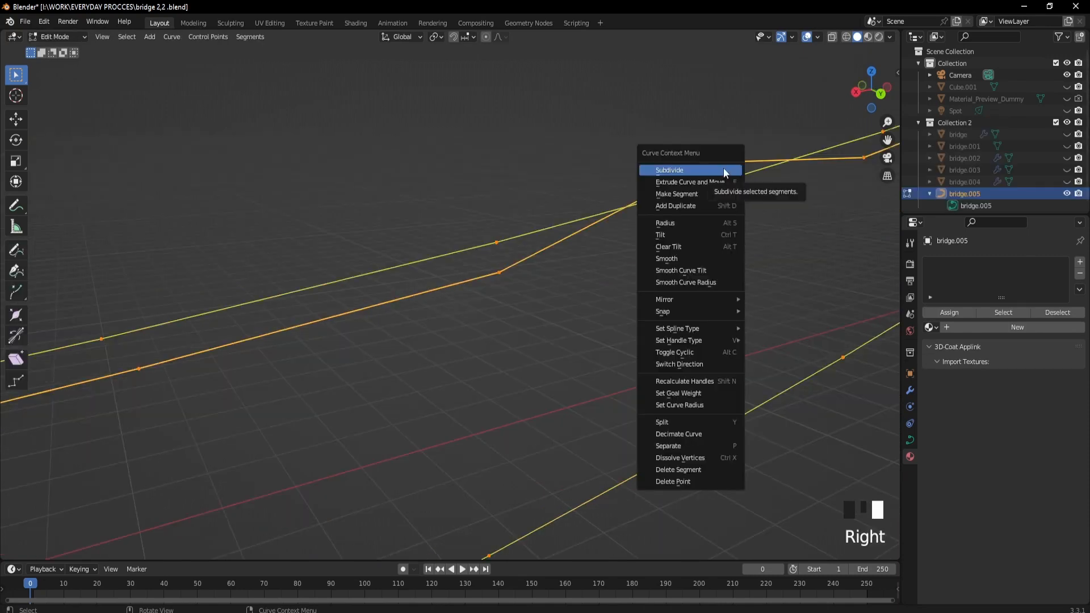
mouse_move(679, 340)
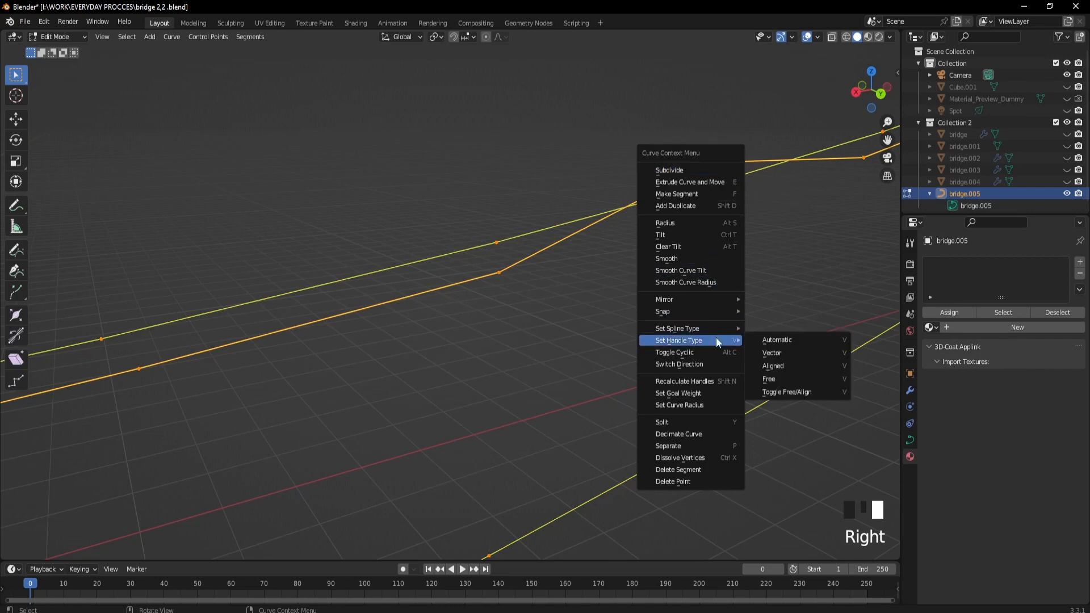
mouse_move(678, 328)
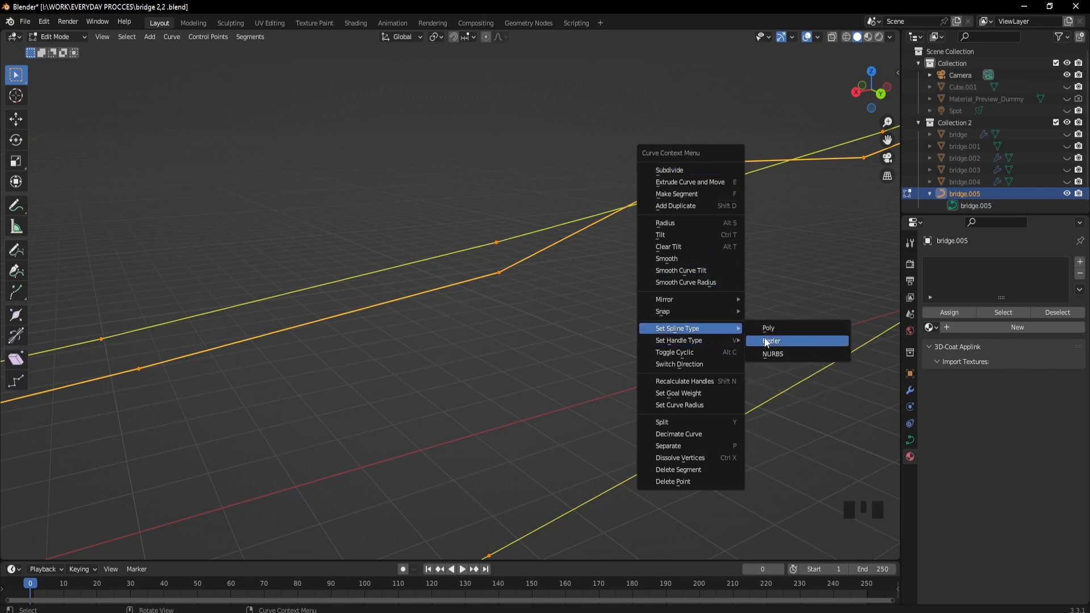
click(771, 340)
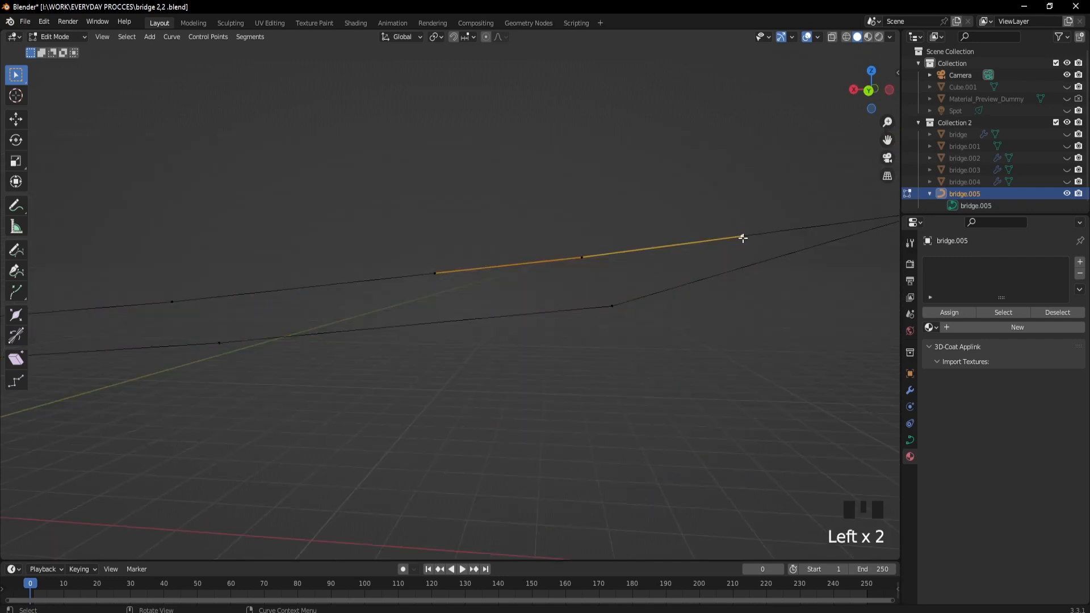
Step: Adjust a Bezier handle on bridge.005 to round off the sharp rail bend
key(r)
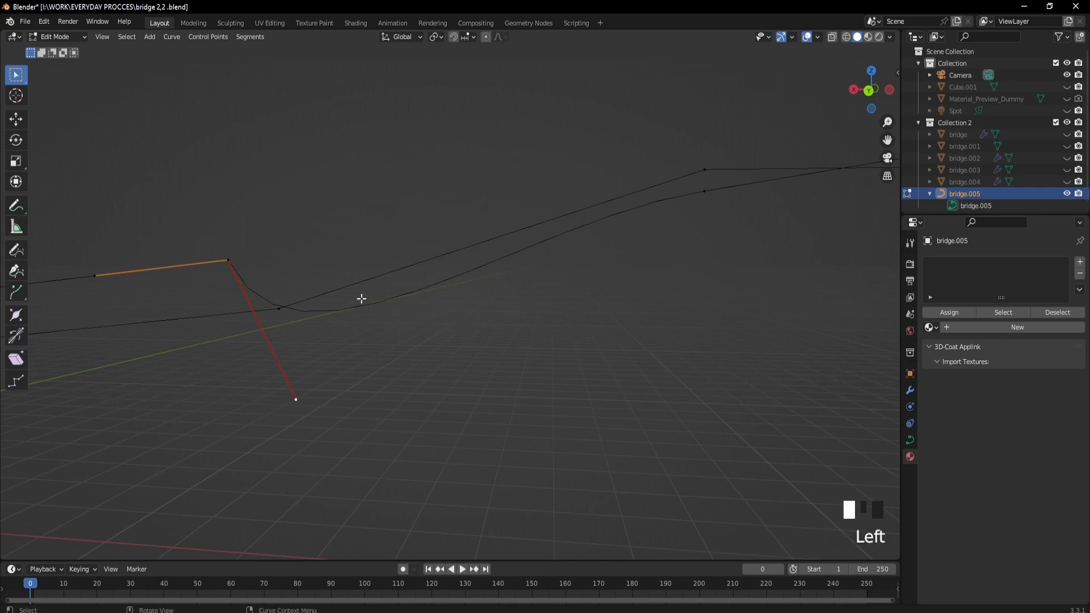
key(ctrl+b)
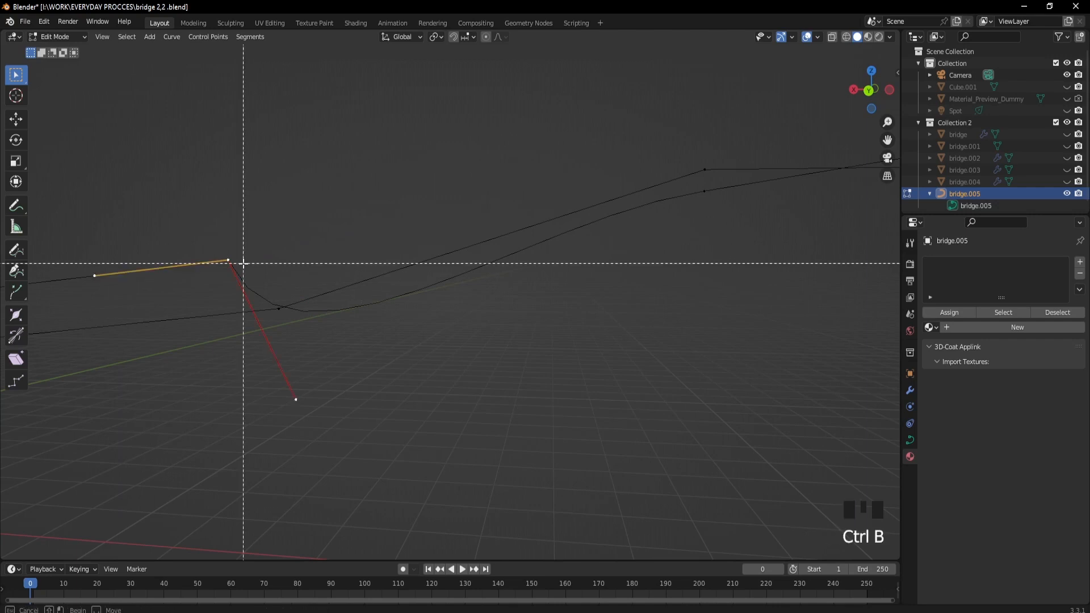
scroll(down, 3)
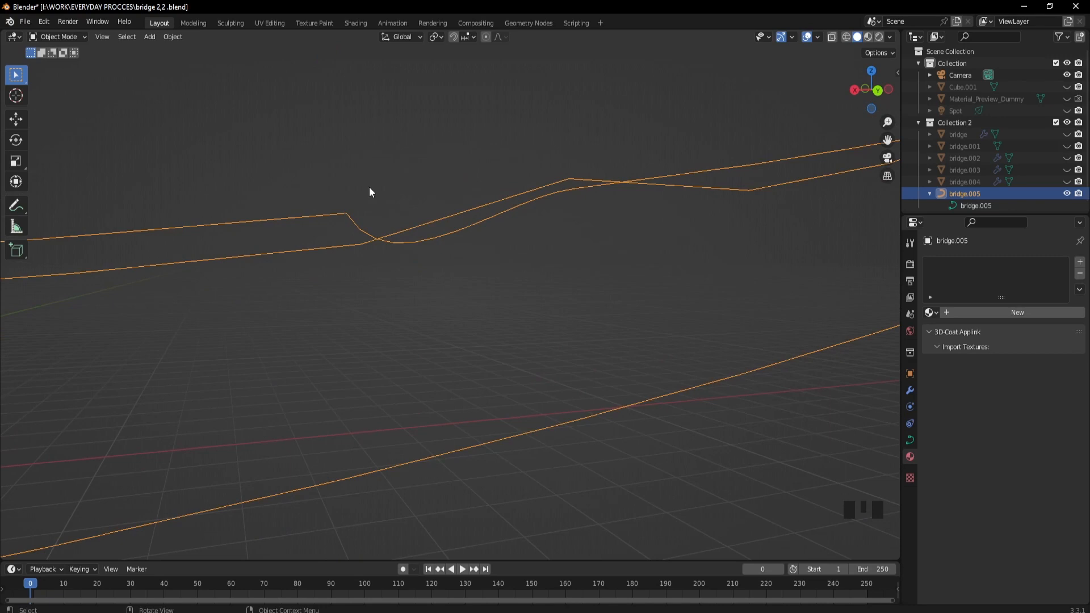
mouse_move(358, 188)
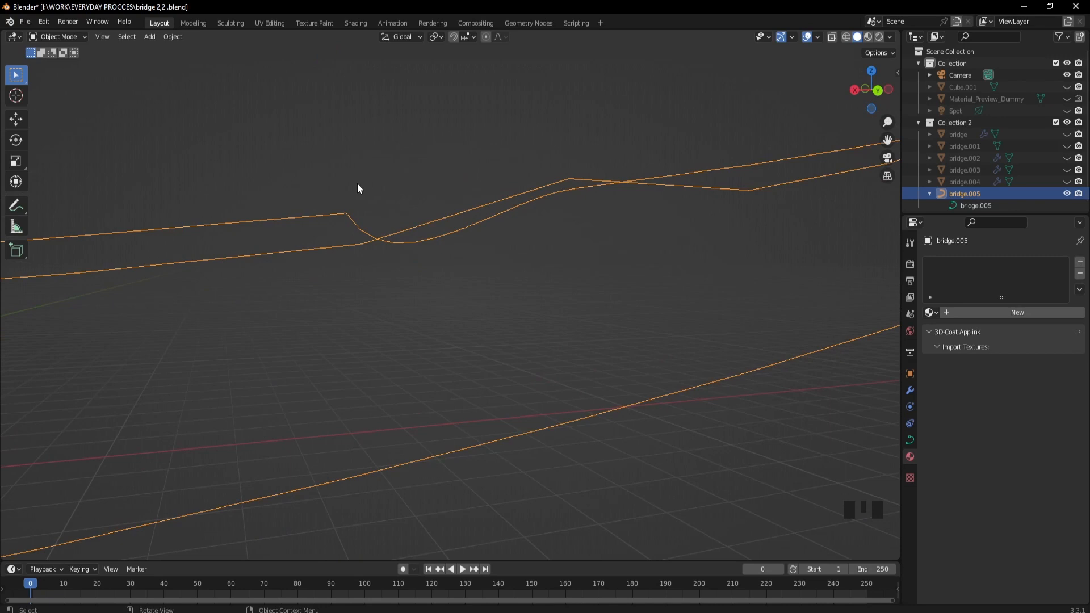